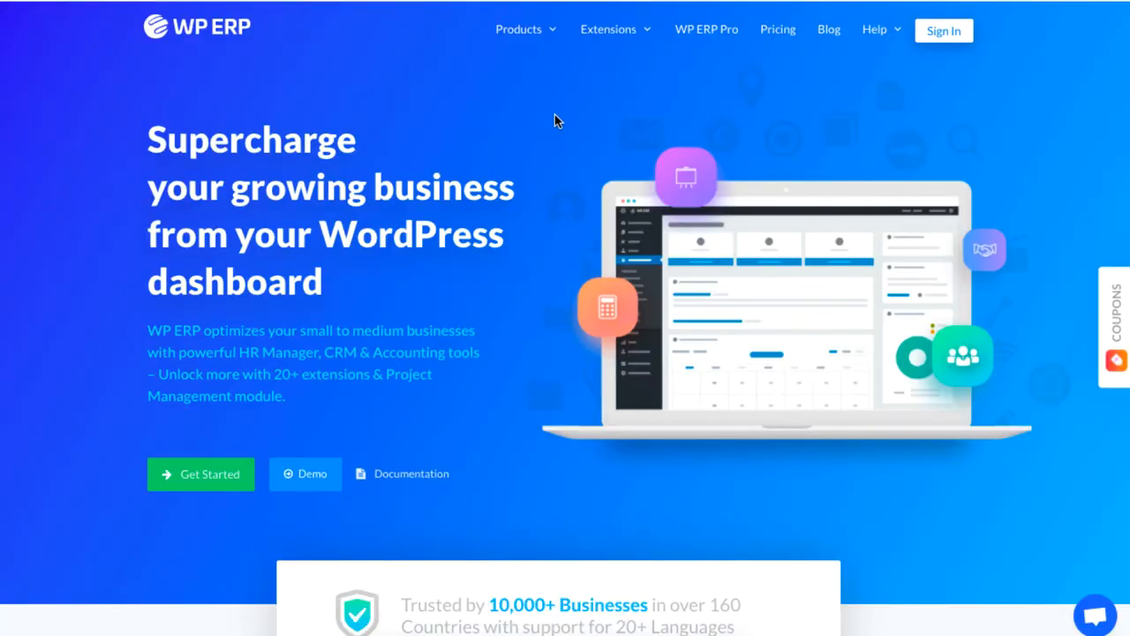
# Step: Browse the WP ERP Products menu and reach the ERP overview dashboard
pyautogui.click(518, 29)
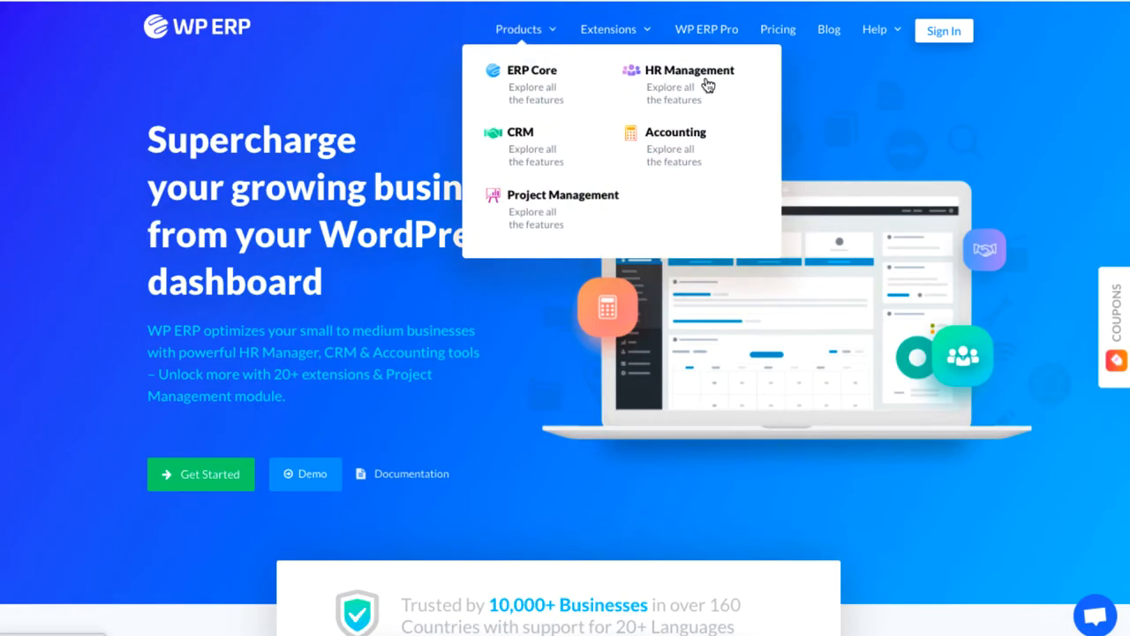
pyautogui.moveTo(707, 84)
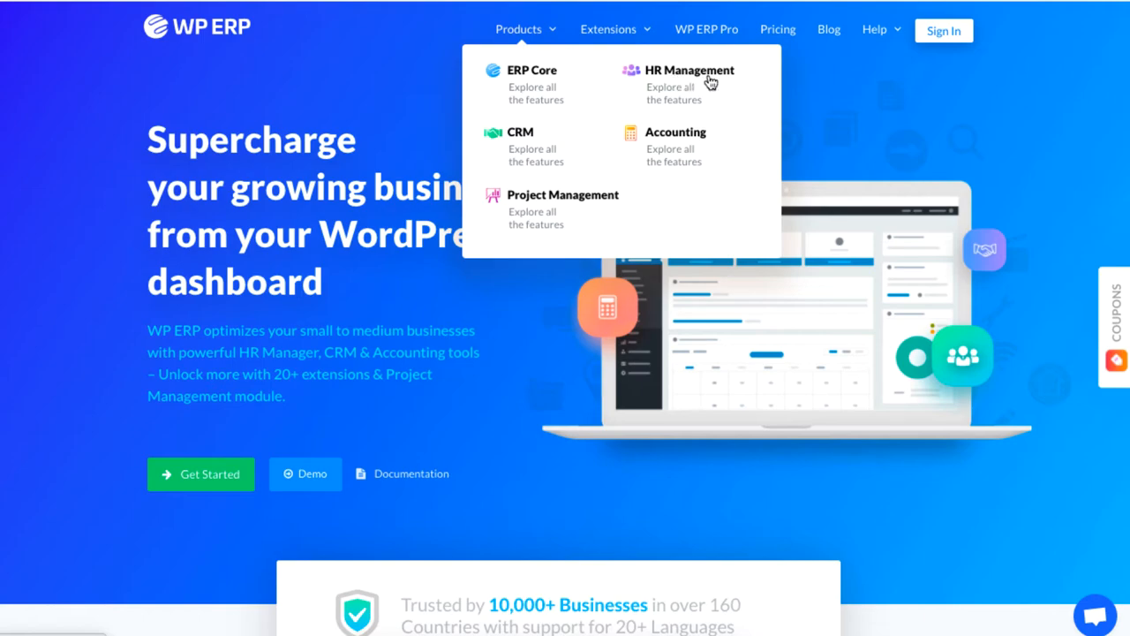
pyautogui.click(690, 70)
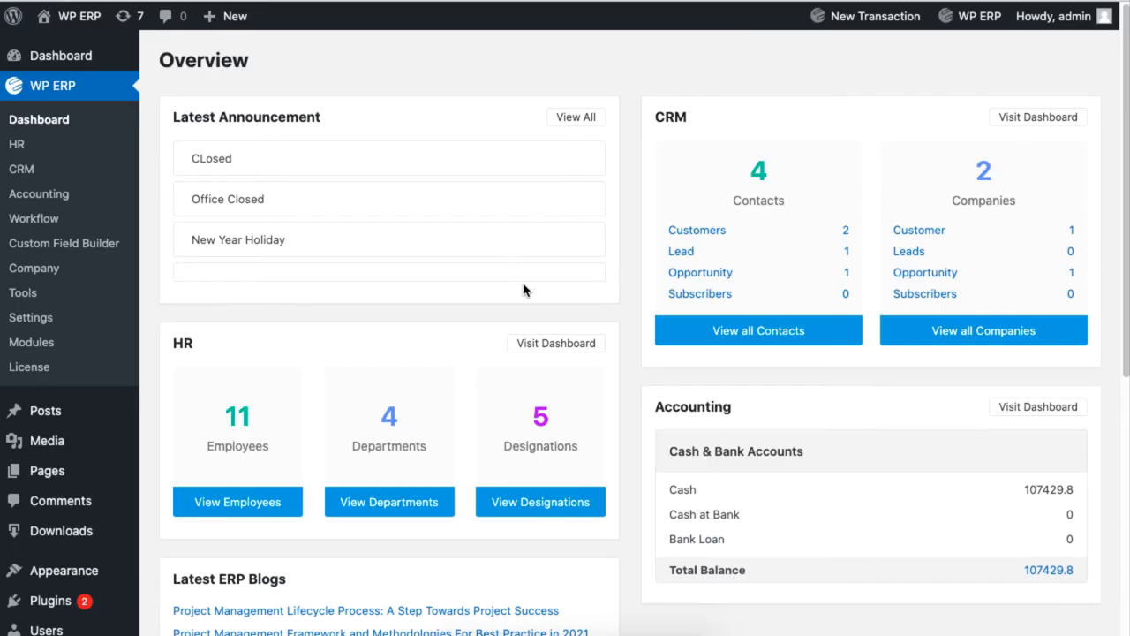
pyautogui.moveTo(178, 154)
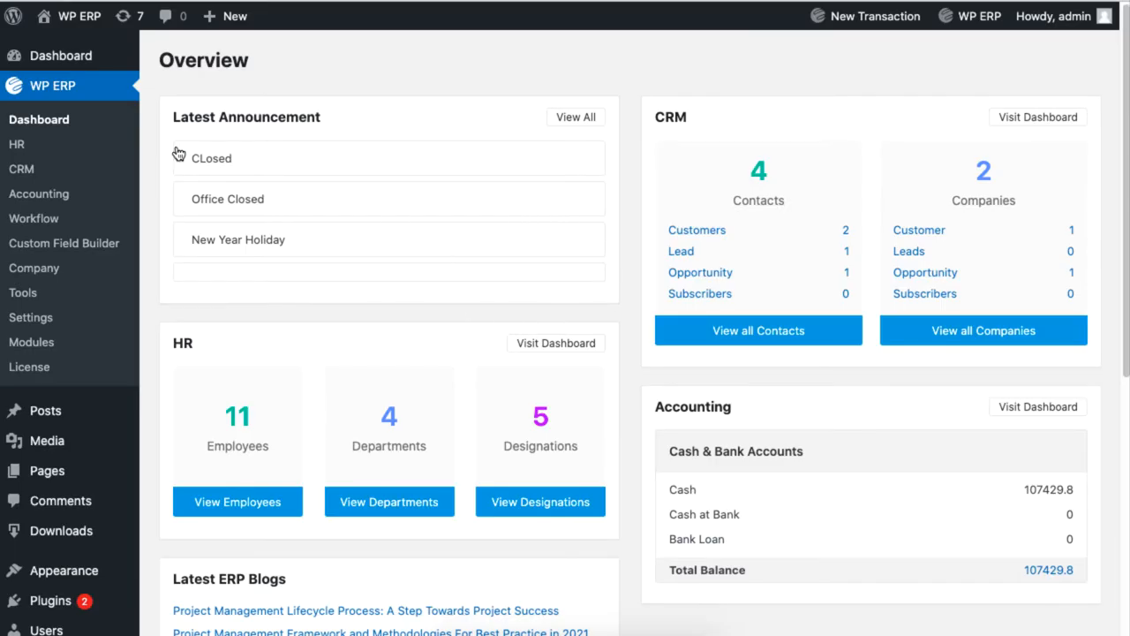
# Step: Select HR under WP ERP in the WordPress sidebar
pyautogui.click(16, 144)
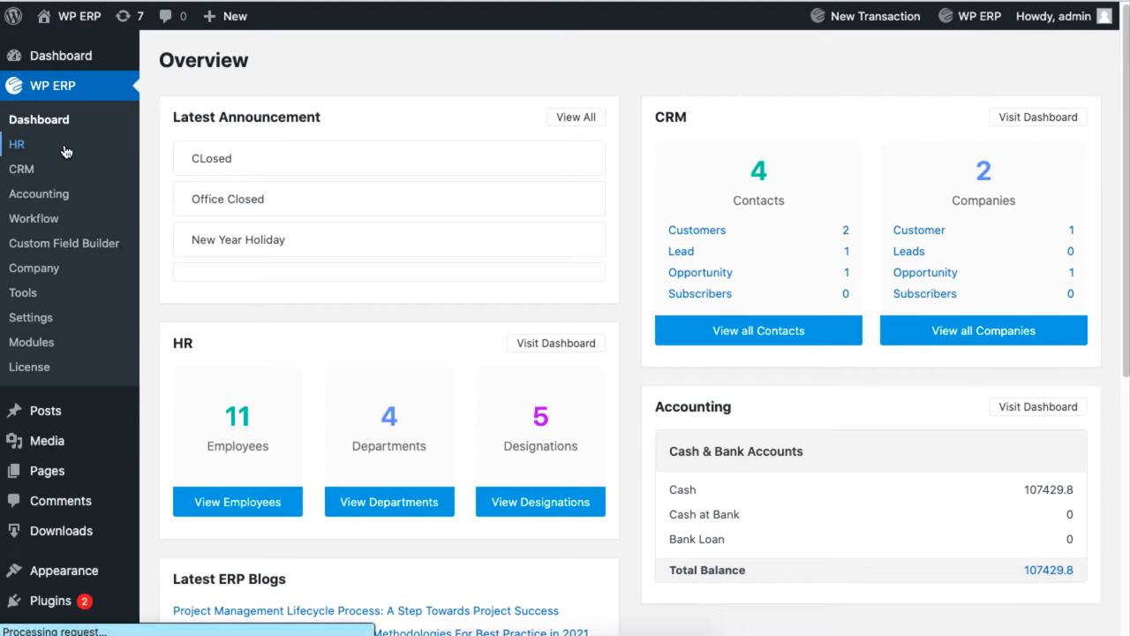
pyautogui.click(16, 144)
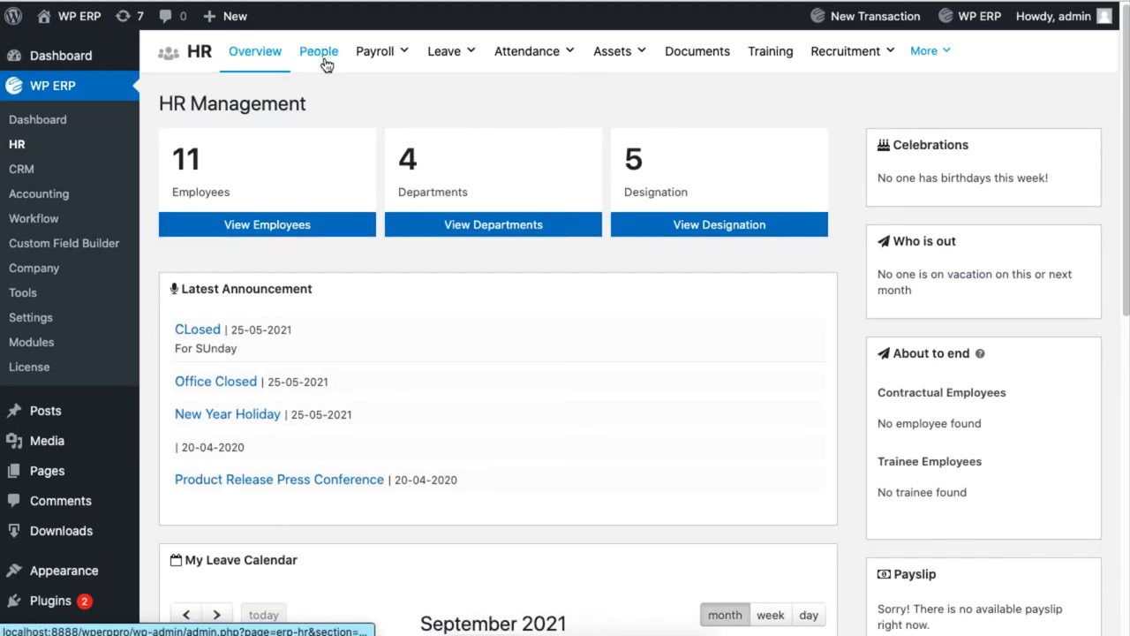
# Step: Import the sample employee CSV from People, growing the list from 11 to 12
pyautogui.click(319, 51)
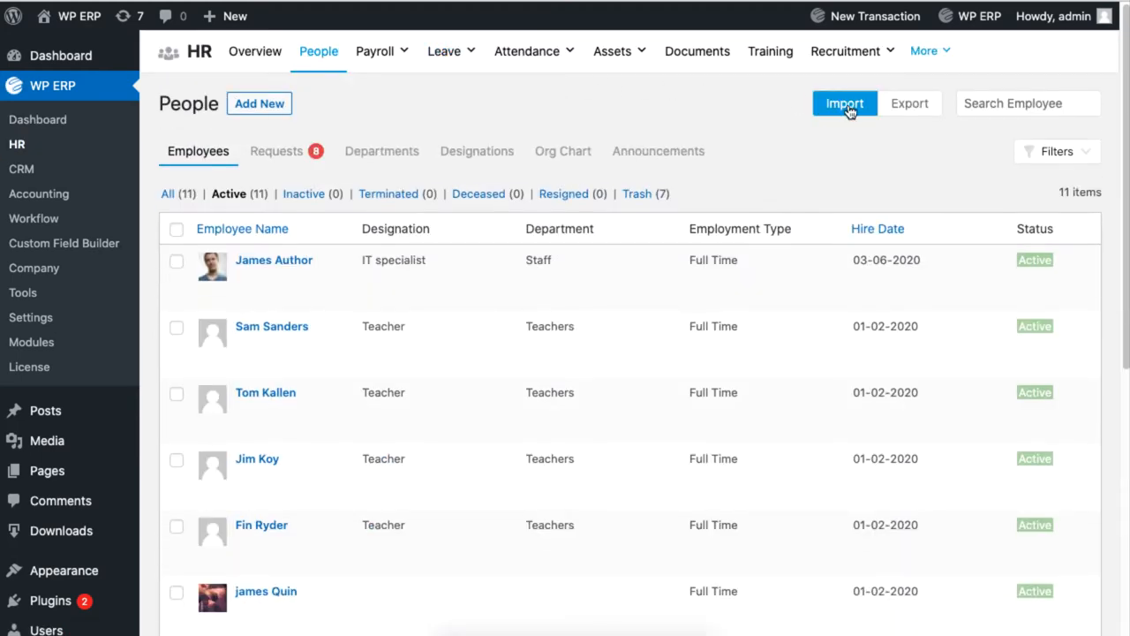
pyautogui.moveTo(842, 119)
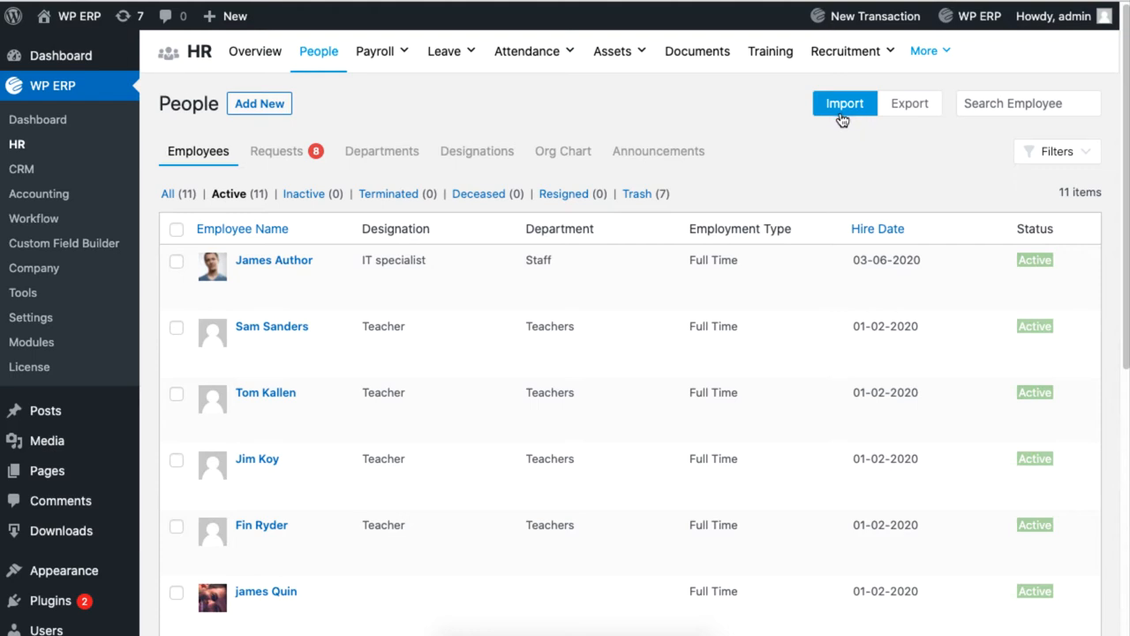
pyautogui.click(843, 104)
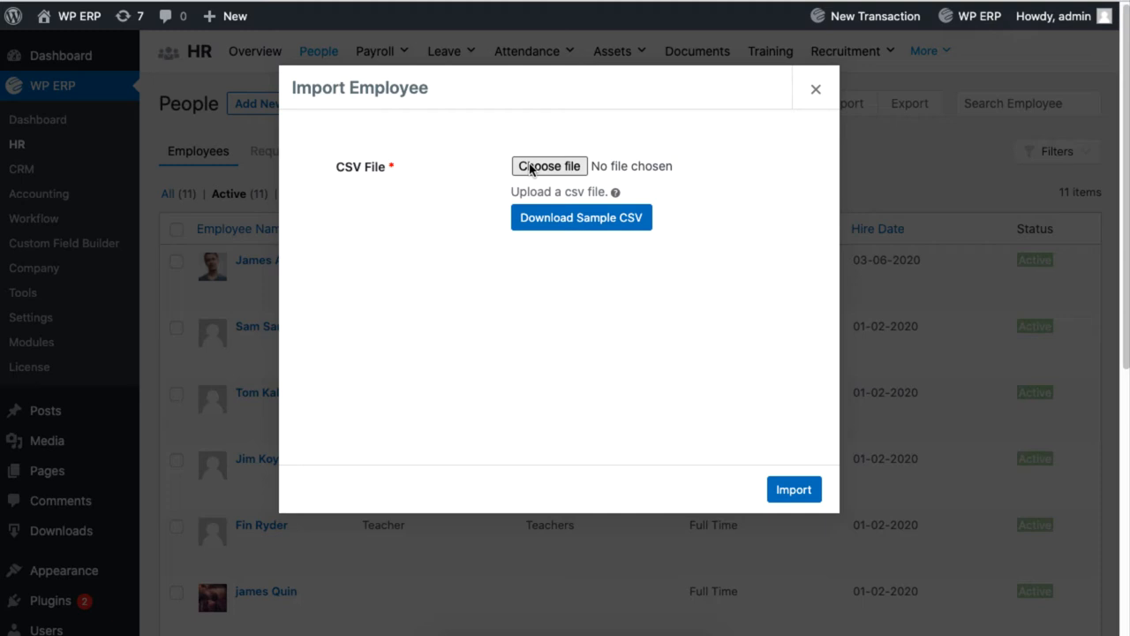
pyautogui.moveTo(549, 166)
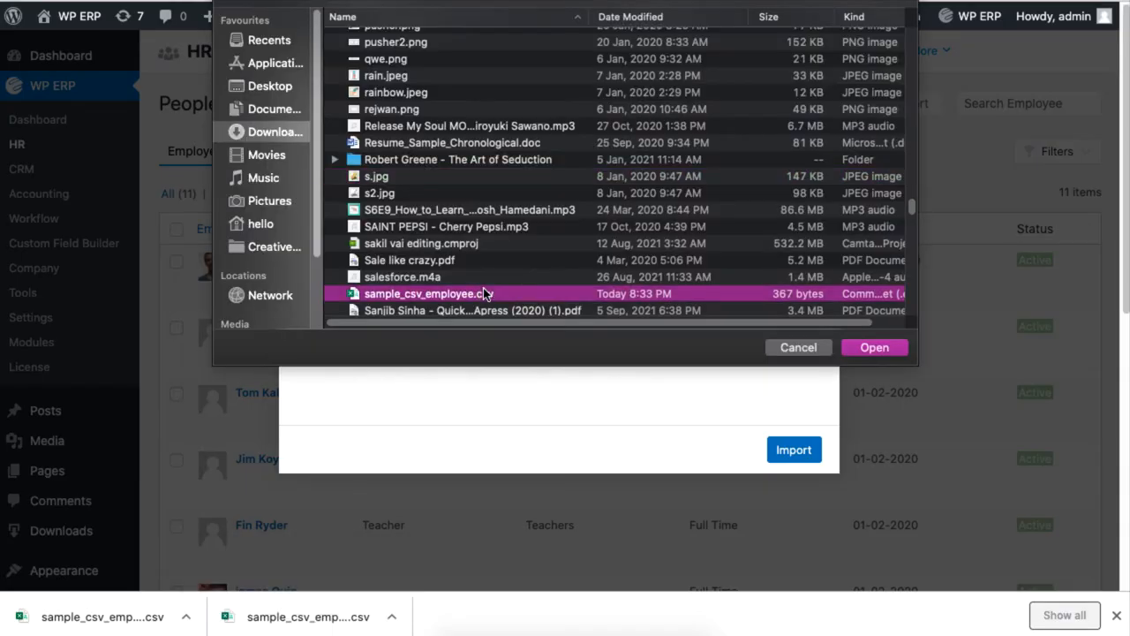
pyautogui.click(874, 346)
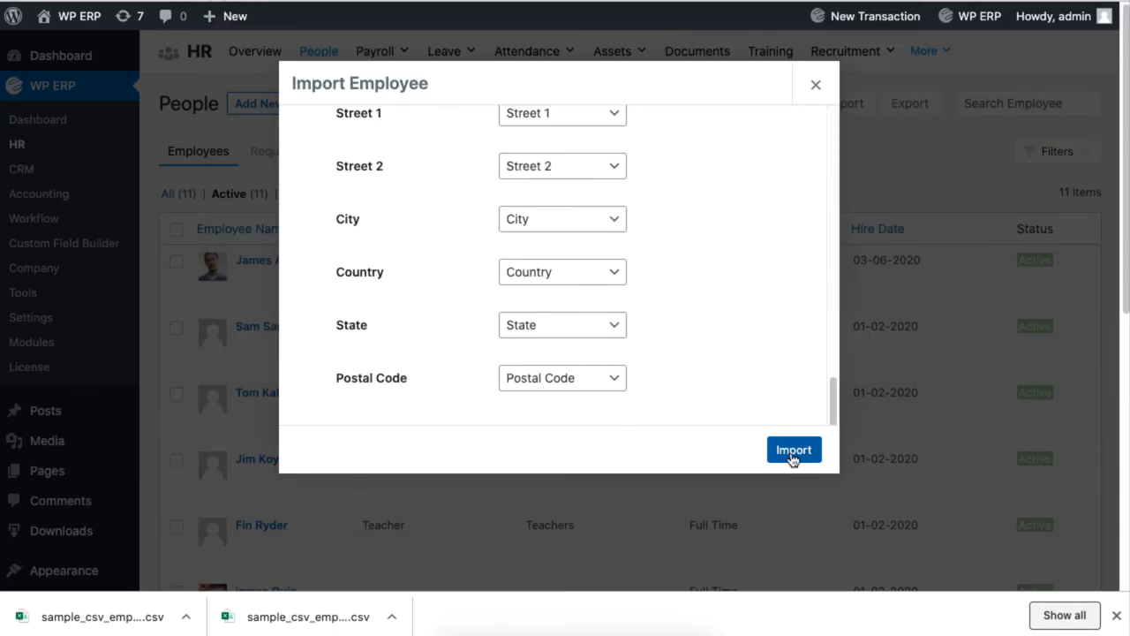
pyautogui.click(793, 449)
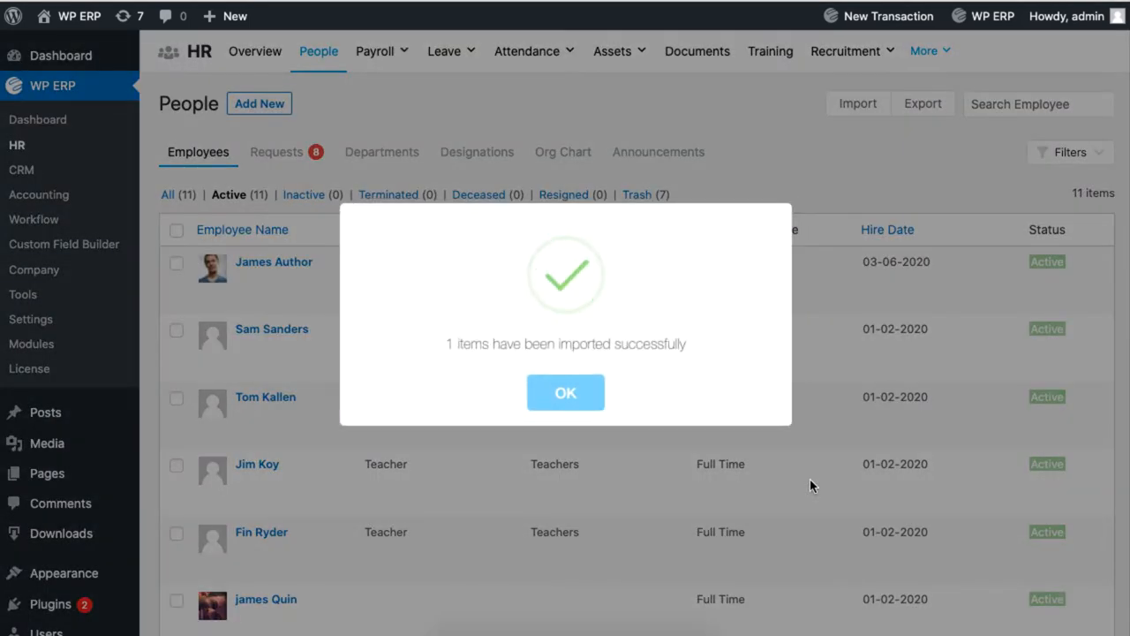
pyautogui.click(566, 392)
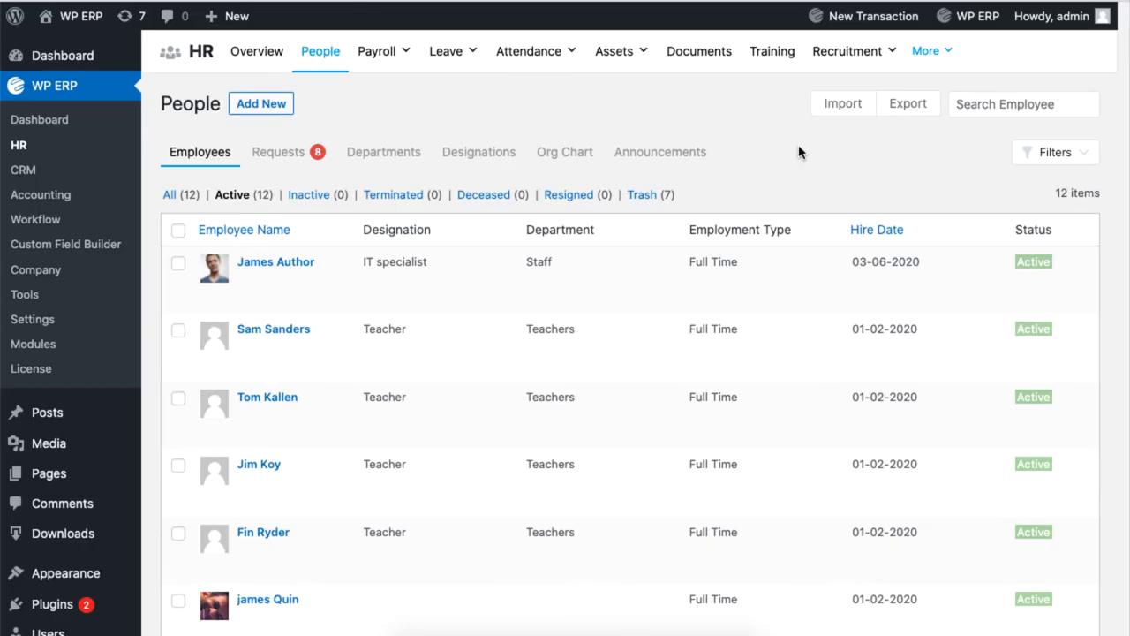
# Step: Export a CSV of employee First Name and User Email fields
pyautogui.click(907, 103)
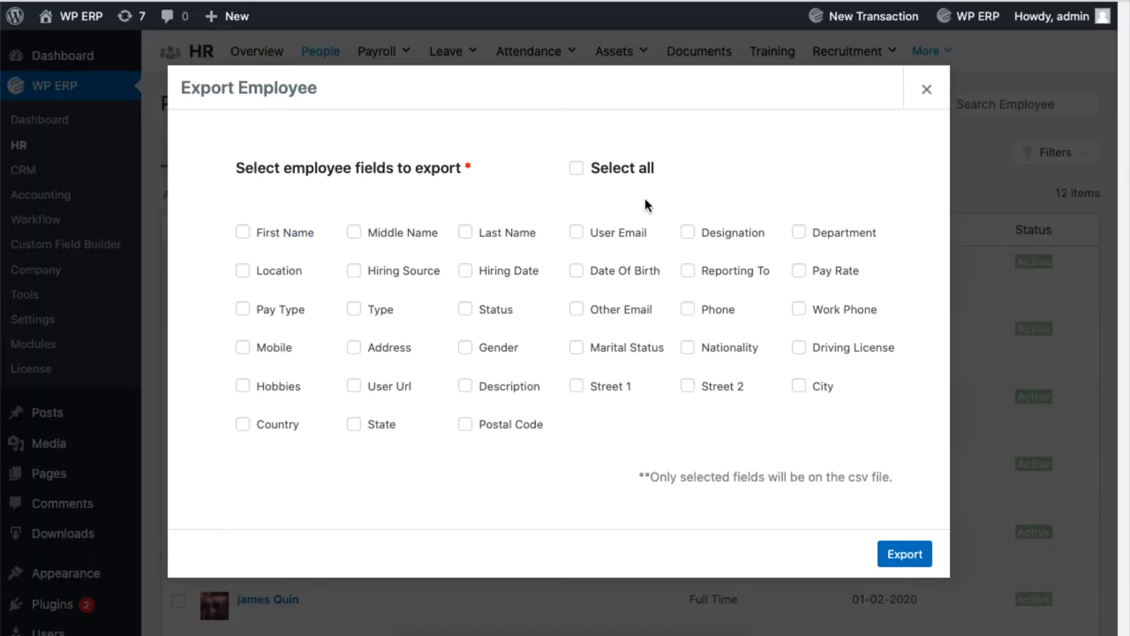
pyautogui.click(243, 231)
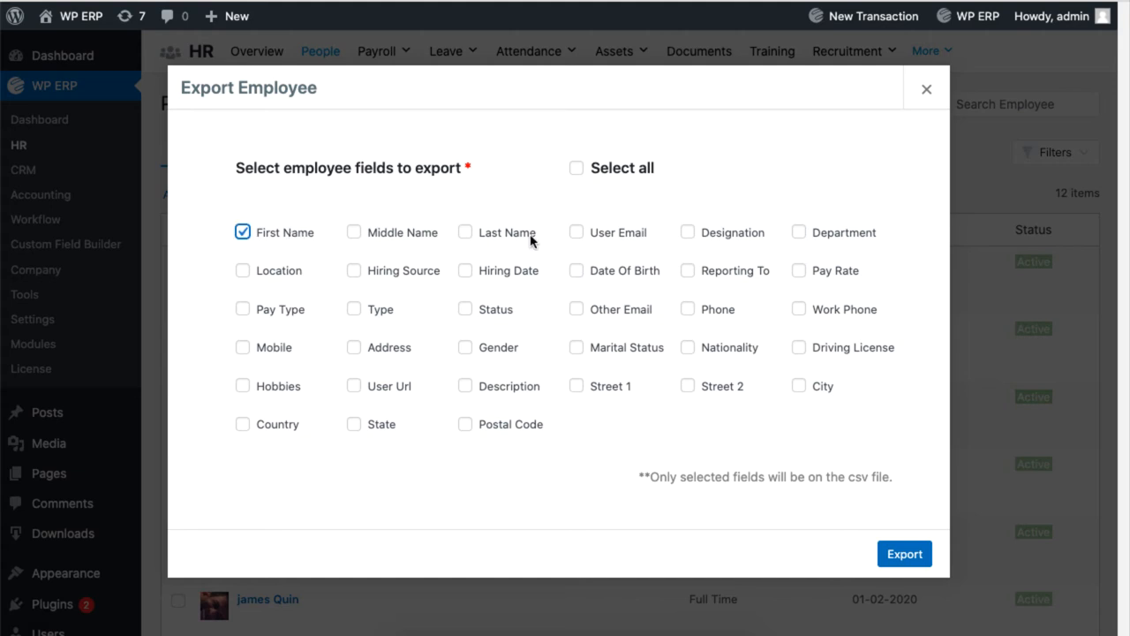
pyautogui.click(576, 231)
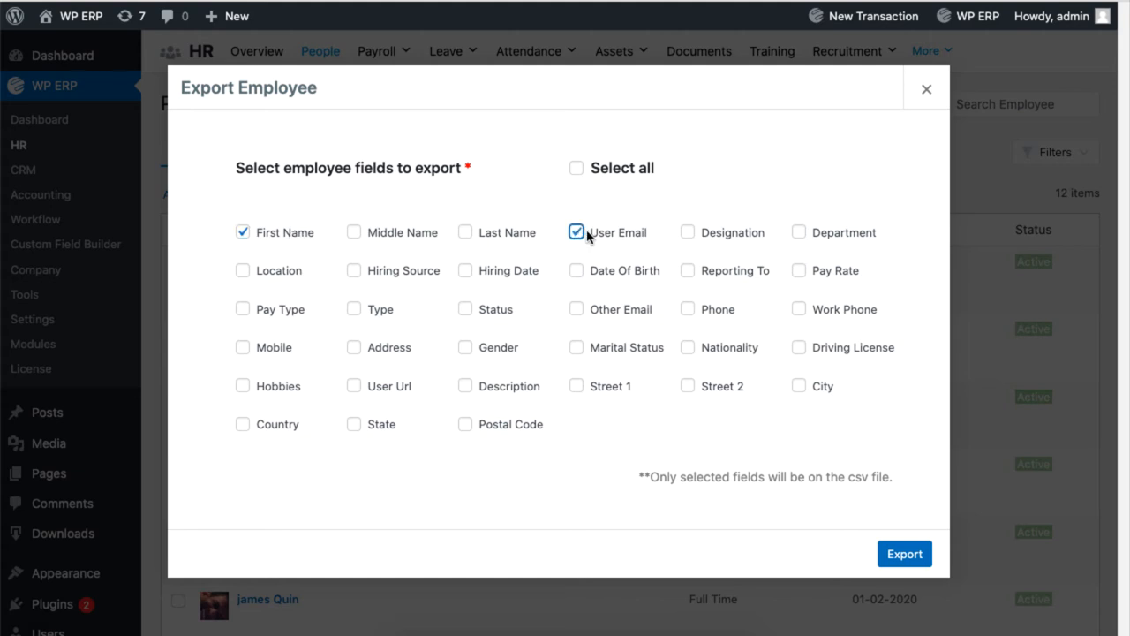
pyautogui.click(904, 554)
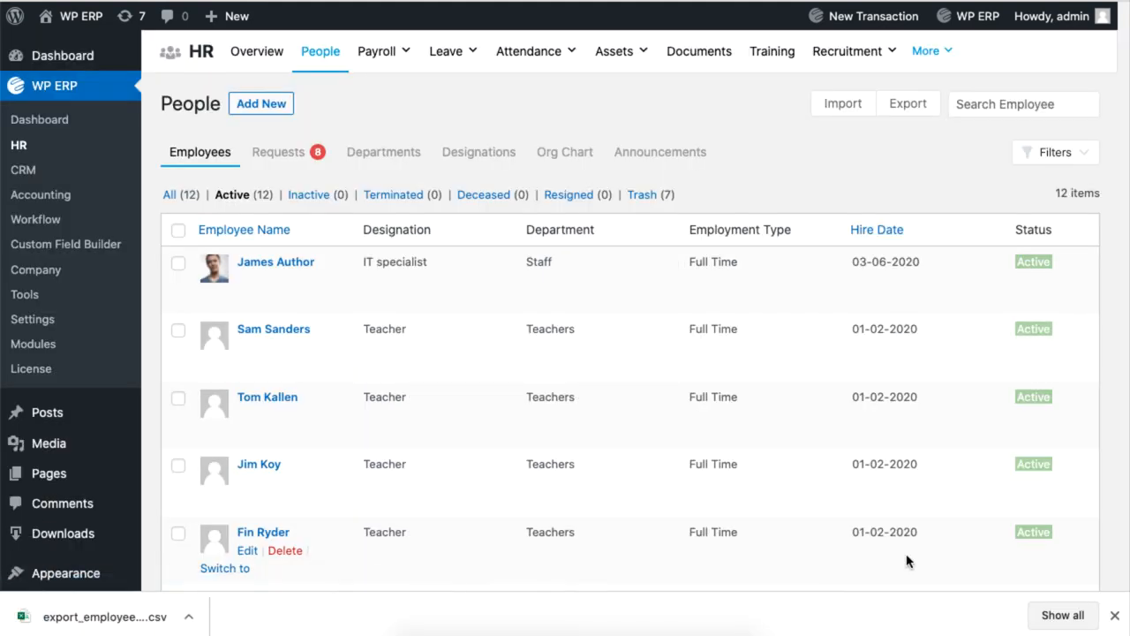